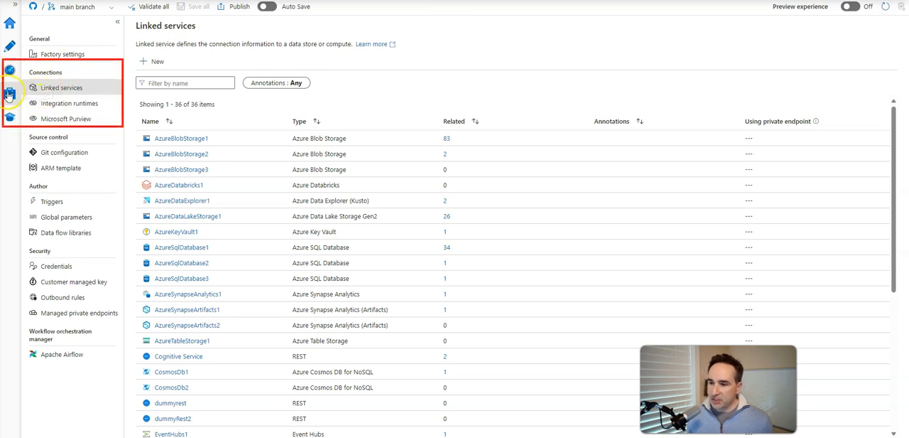
pyautogui.moveTo(762, 39)
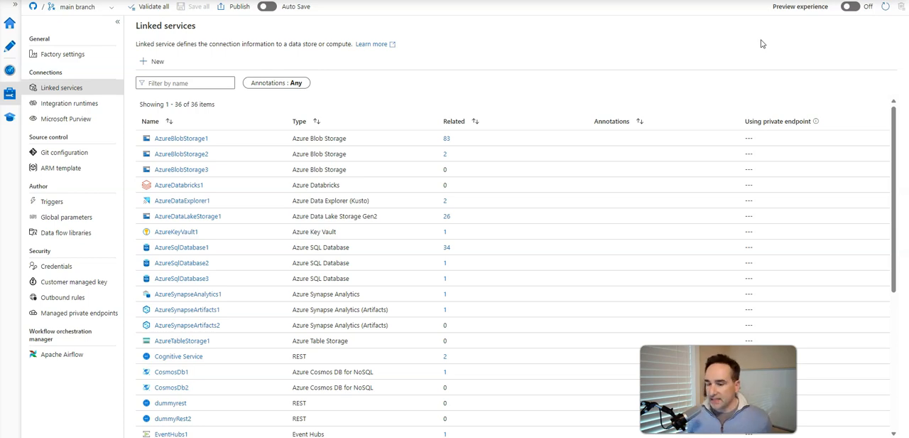
pyautogui.moveTo(59, 102)
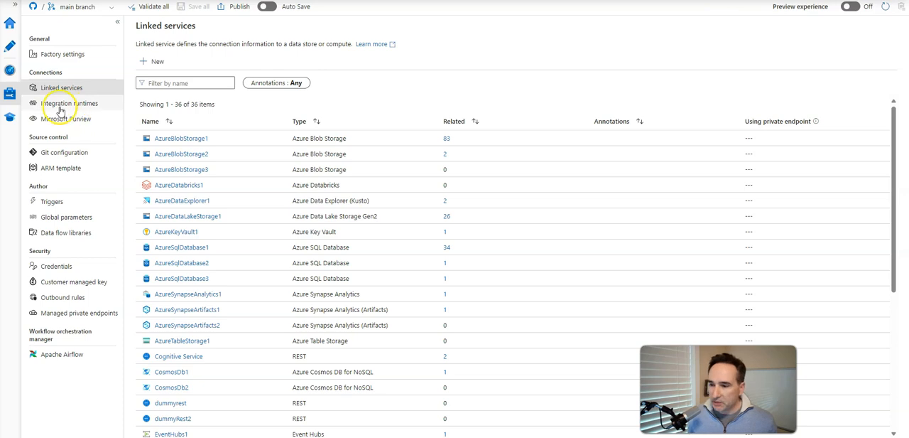
# Show Fabric's Connections list of cloud and gateway connections and reach a connection's Settings
pyautogui.click(68, 103)
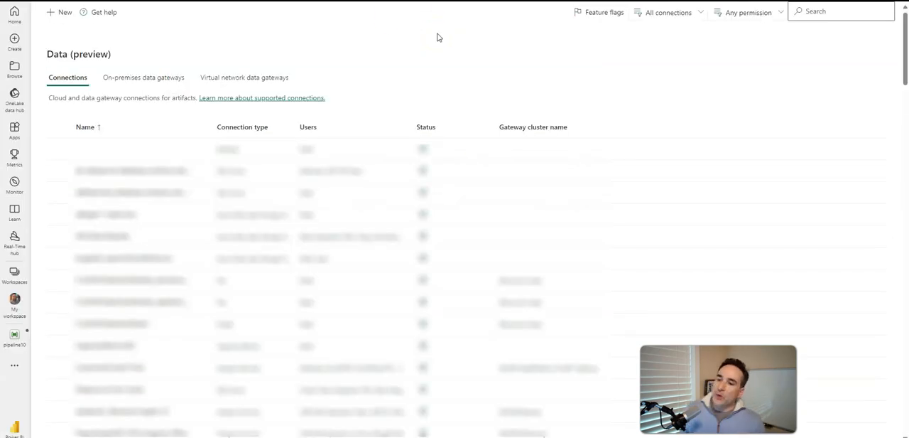
pyautogui.click(841, 12)
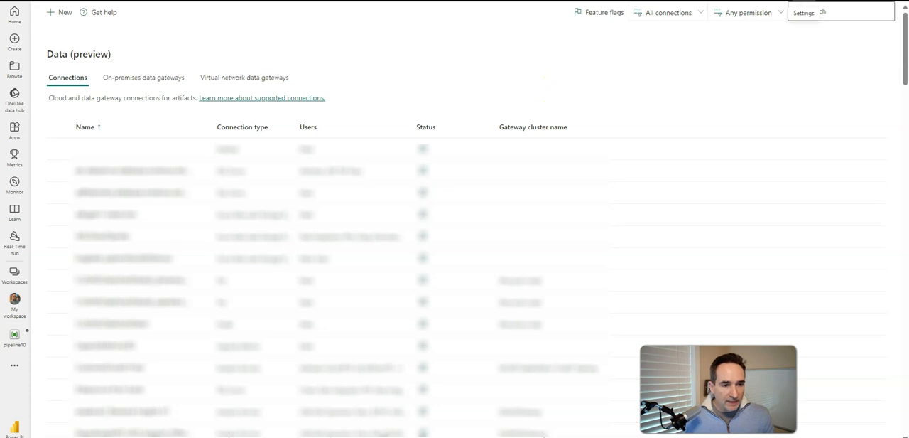
pyautogui.click(802, 13)
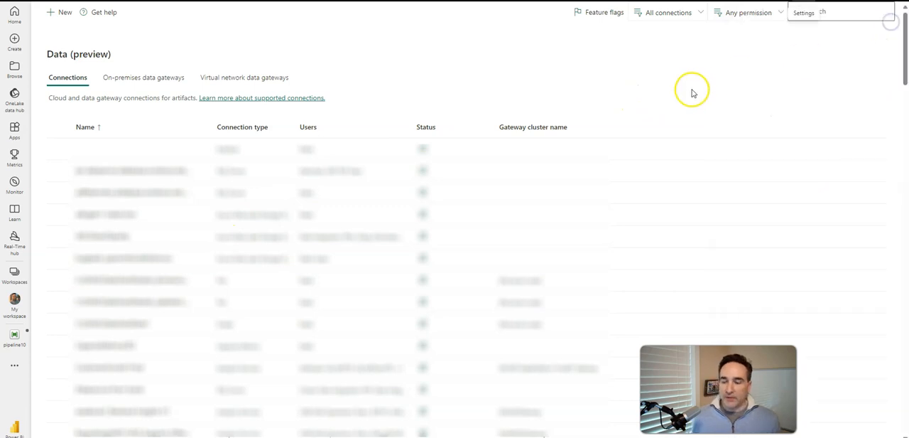
pyautogui.moveTo(693, 92)
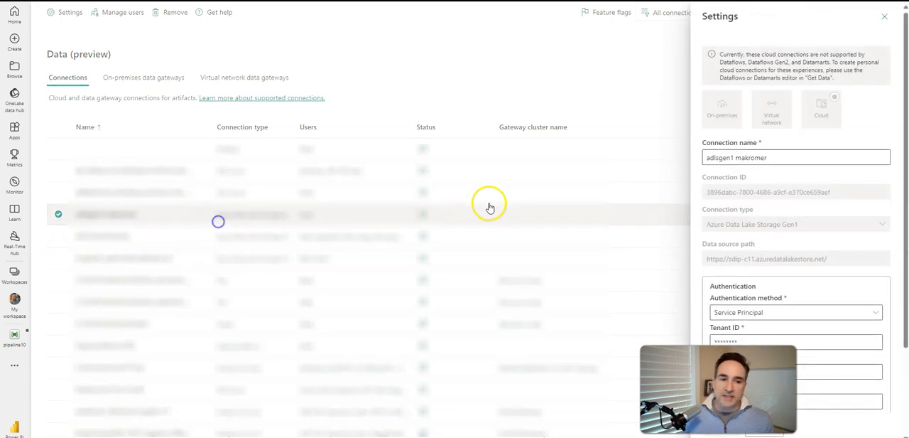
pyautogui.moveTo(858, 119)
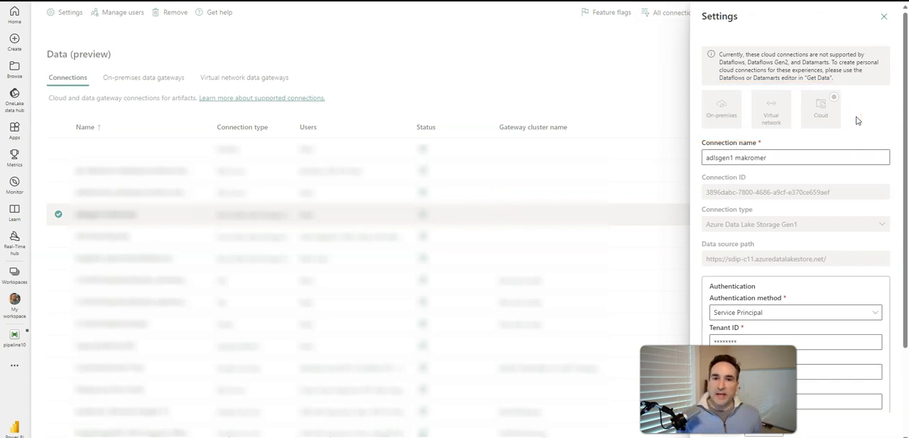
pyautogui.moveTo(835, 128)
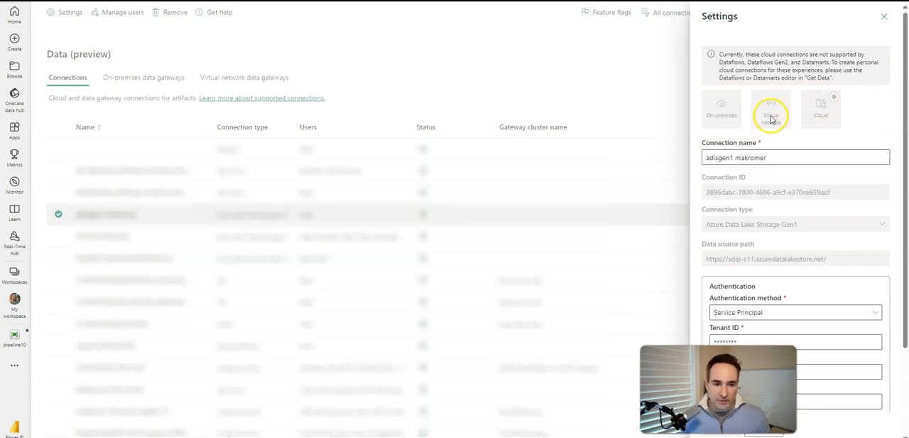
pyautogui.moveTo(722, 115)
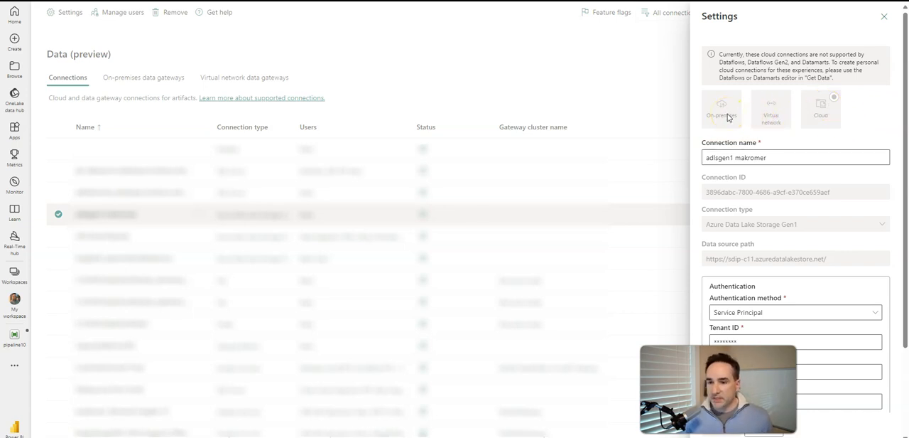
# Close the connection settings and review the users allowed on the Azure Data Lake Storage Gen1 connection
pyautogui.click(883, 17)
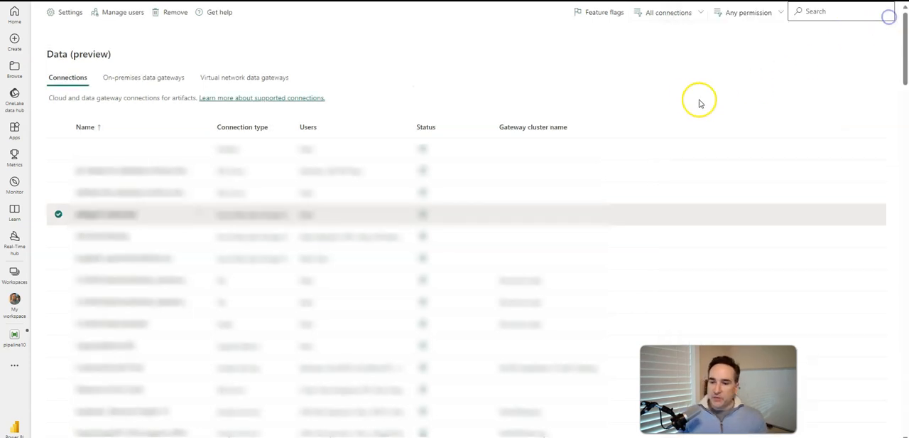
pyautogui.moveTo(131, 135)
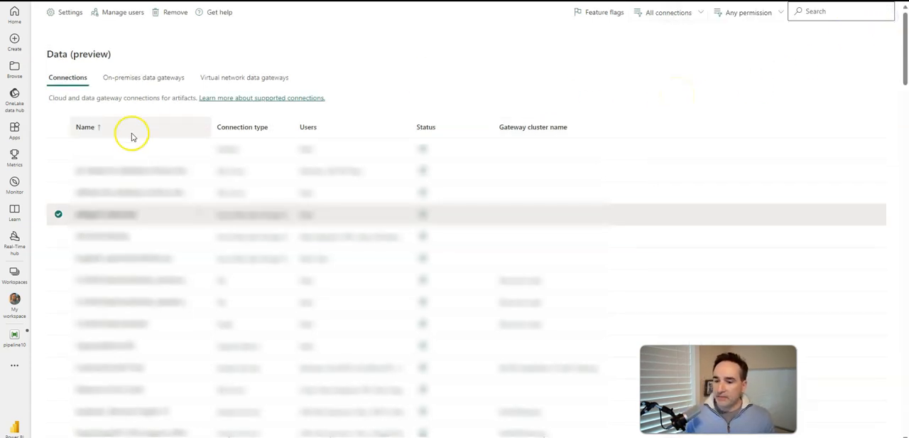
pyautogui.moveTo(195, 216)
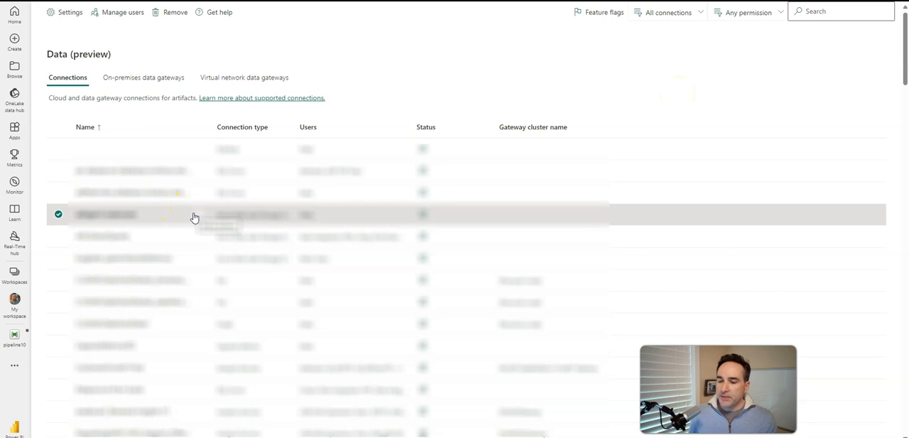
pyautogui.click(122, 11)
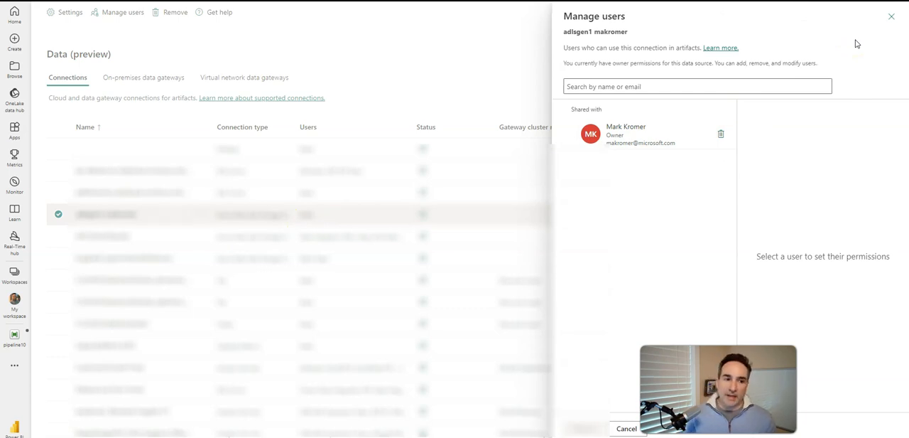
pyautogui.click(892, 17)
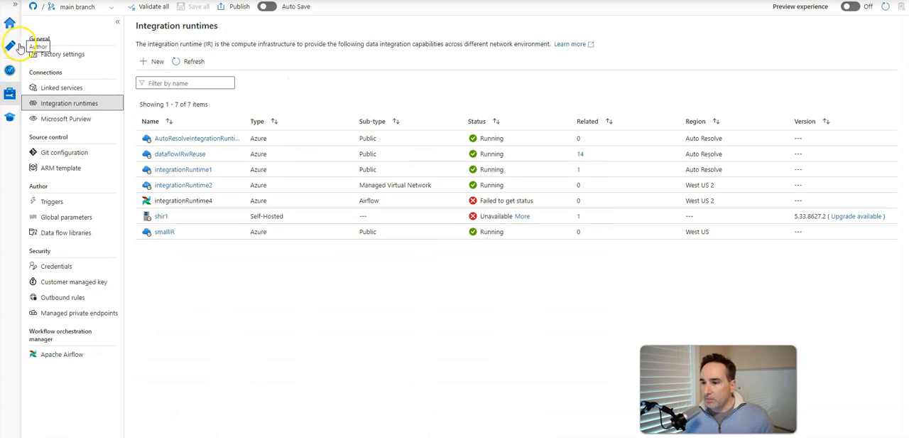
pyautogui.moveTo(9, 27)
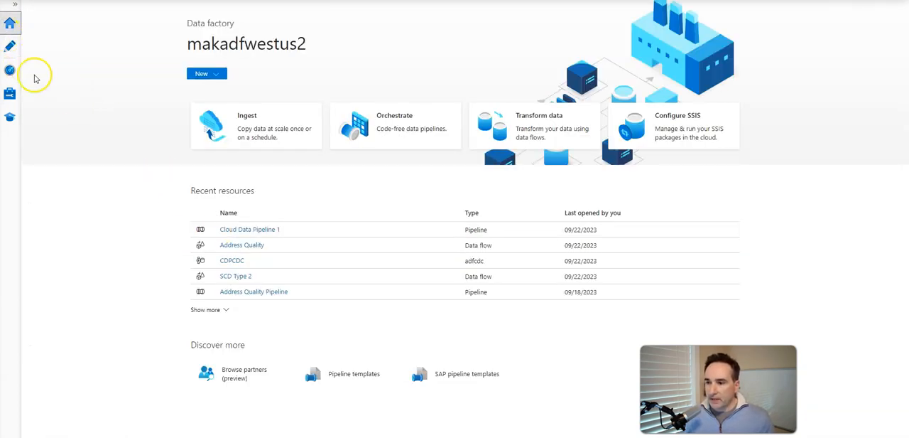
# Show ADF's Author view with Factory Resources: pipelines, datasets and data flows
pyautogui.click(10, 45)
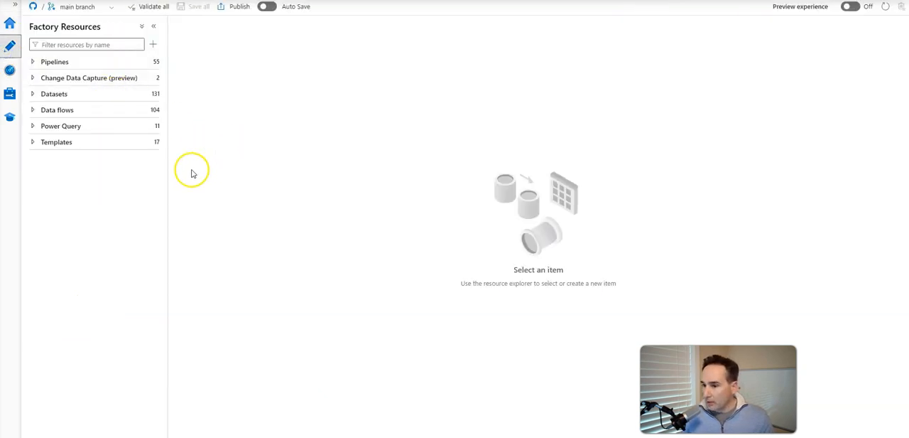
pyautogui.click(54, 93)
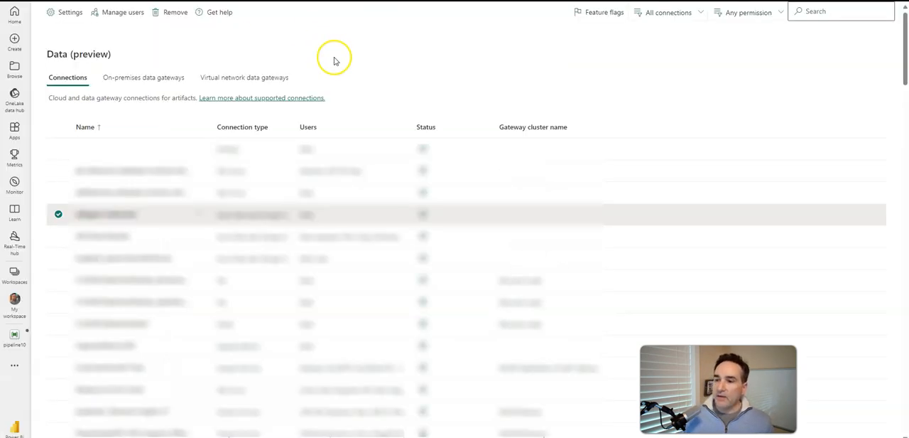
pyautogui.moveTo(348, 100)
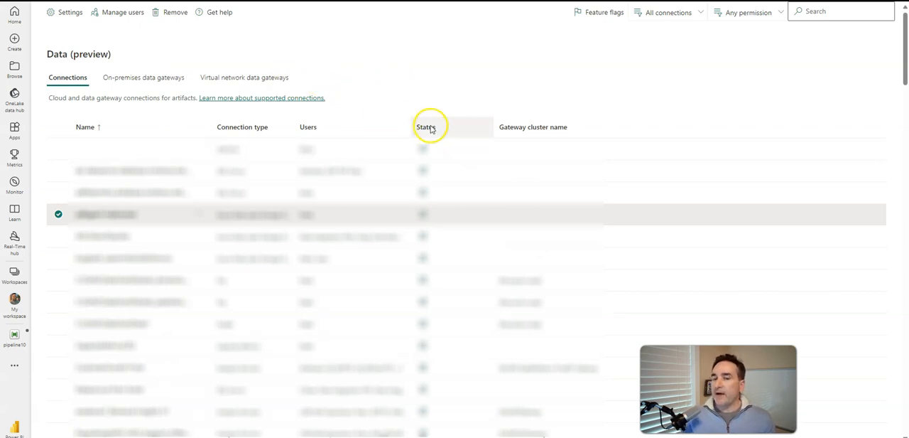
pyautogui.moveTo(406, 57)
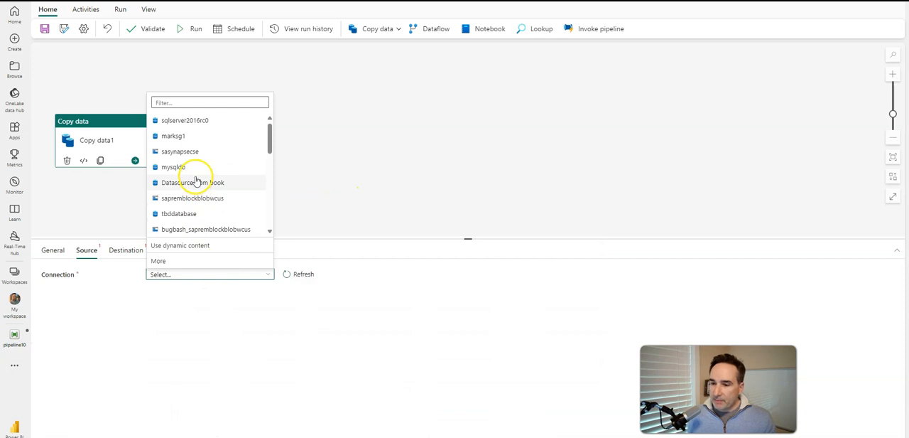
pyautogui.moveTo(179, 151)
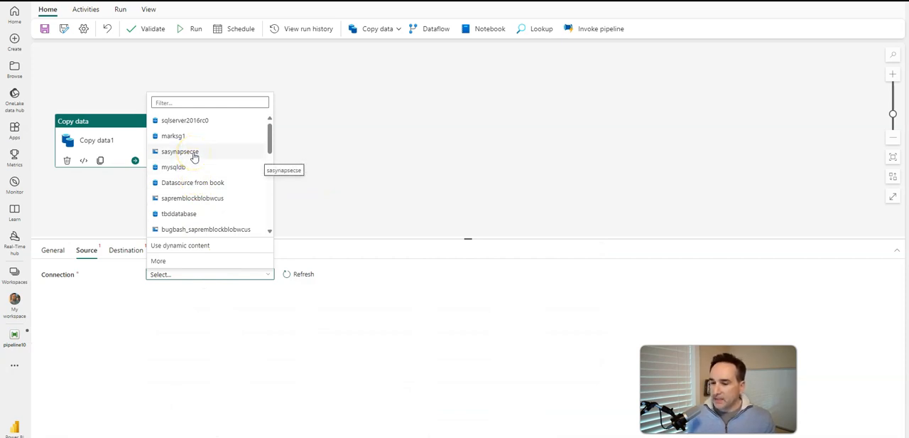
# Set the Copy data source to the sasynapsecse connection as Azure Data Lake Storage Gen2 and begin the file name
pyautogui.click(179, 151)
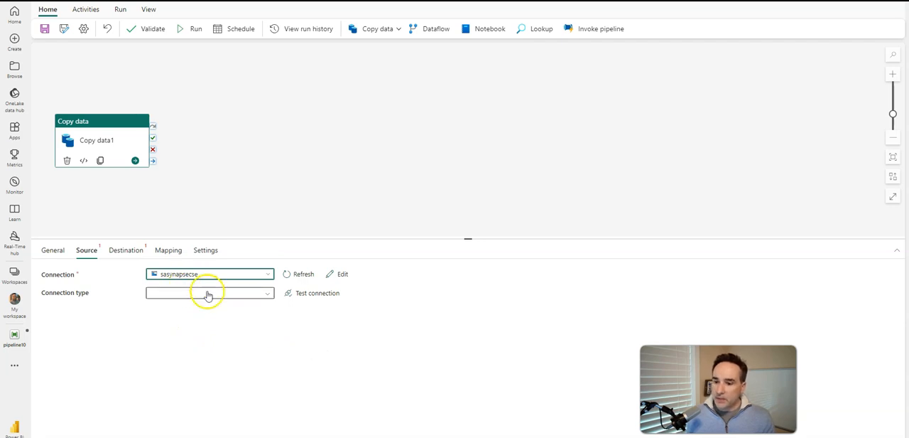
pyautogui.click(267, 293)
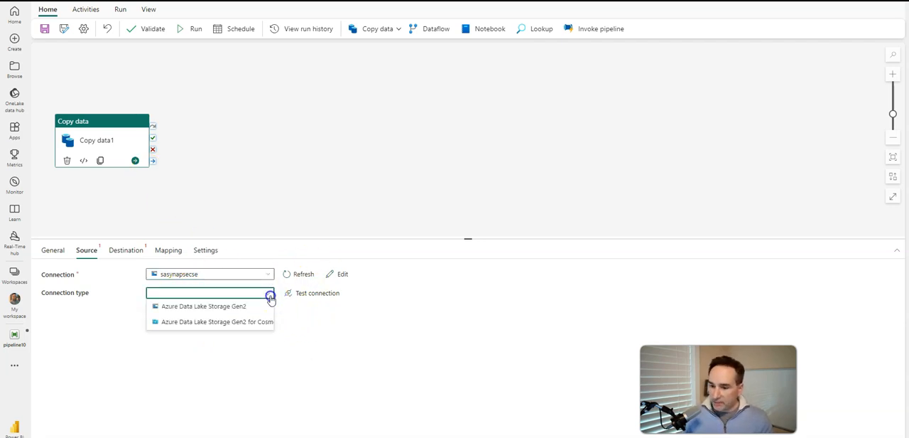
pyautogui.moveTo(199, 313)
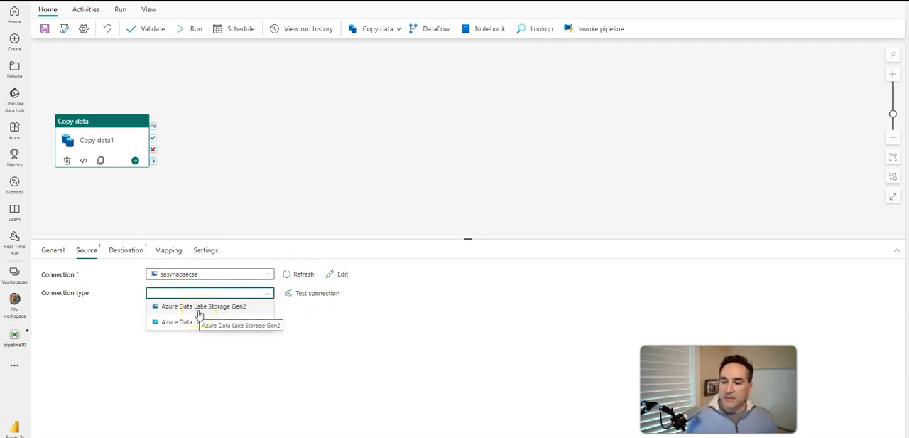
pyautogui.click(204, 306)
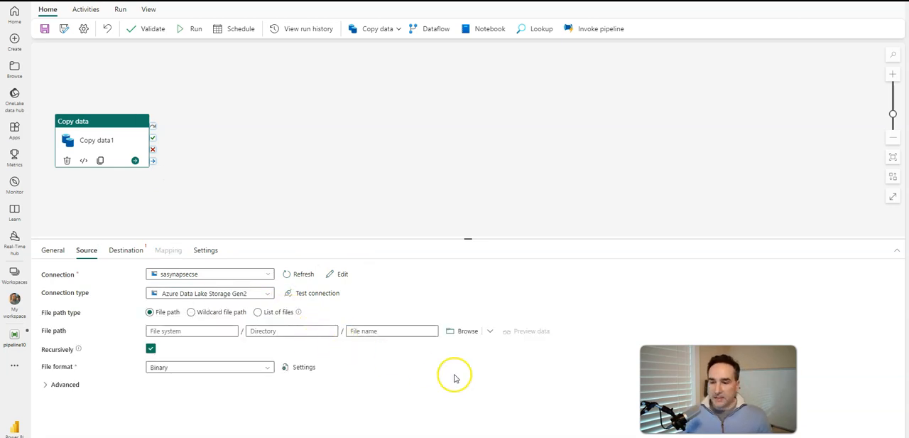
pyautogui.moveTo(486, 377)
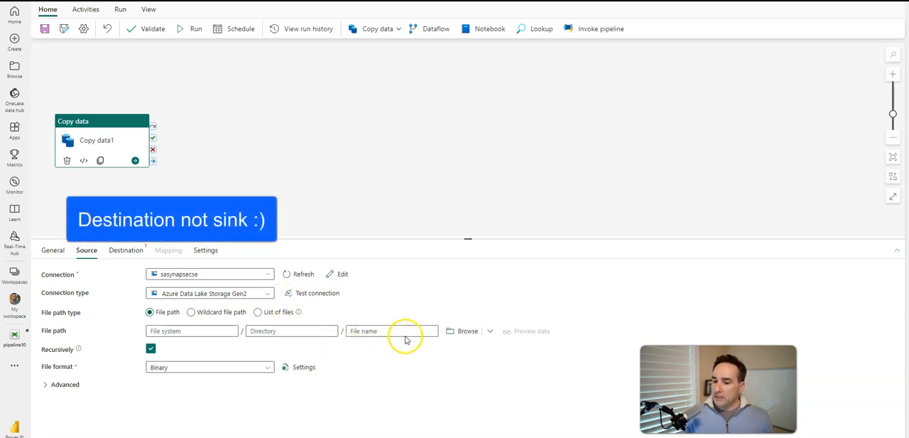
pyautogui.click(392, 330)
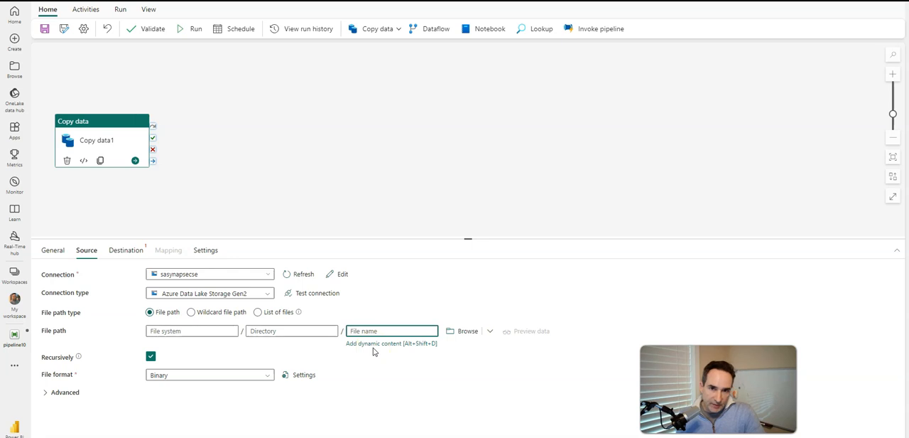
pyautogui.moveTo(546, 350)
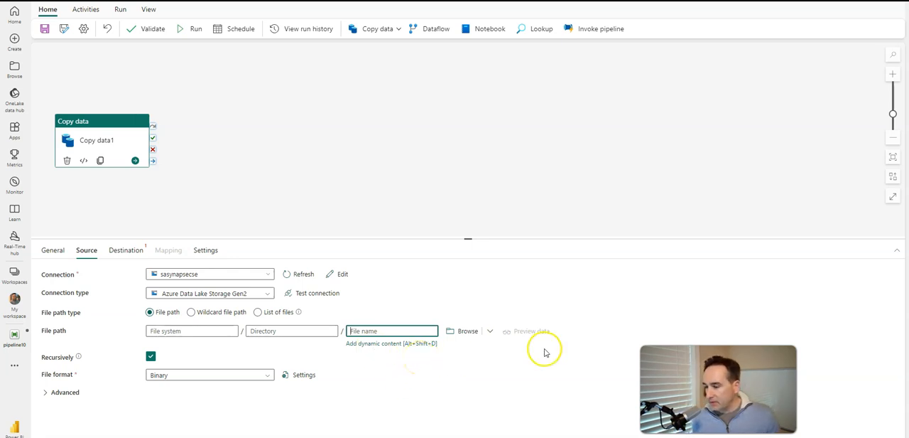
pyautogui.moveTo(573, 358)
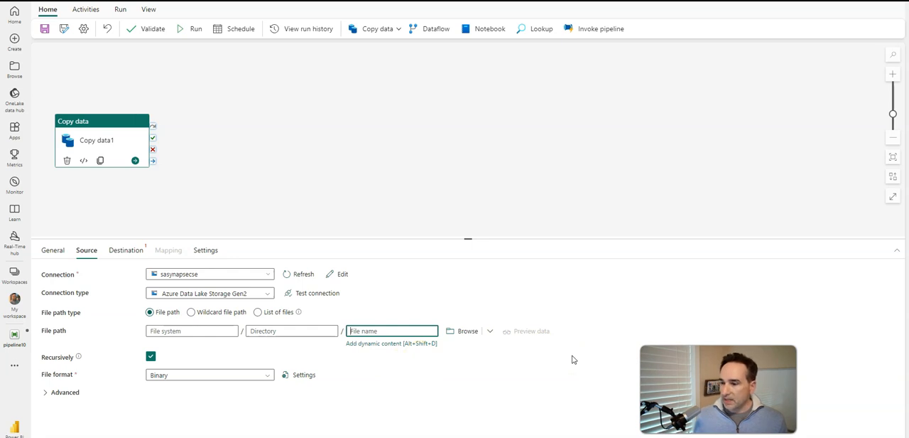
pyautogui.moveTo(575, 357)
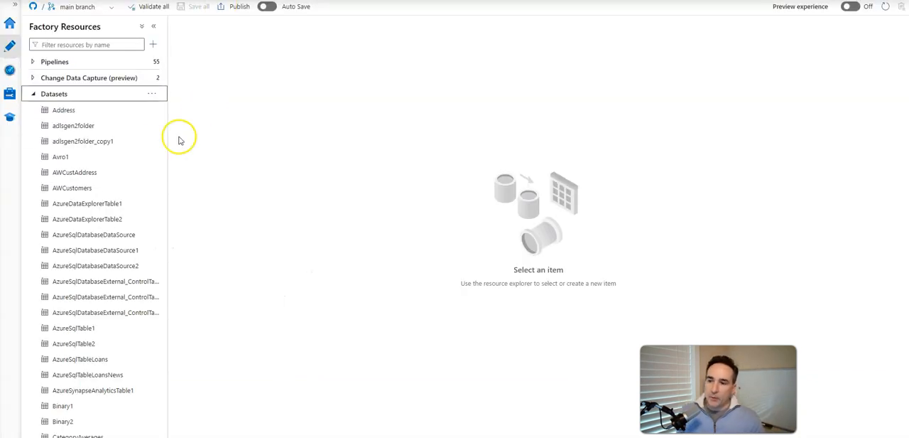
pyautogui.moveTo(10, 94)
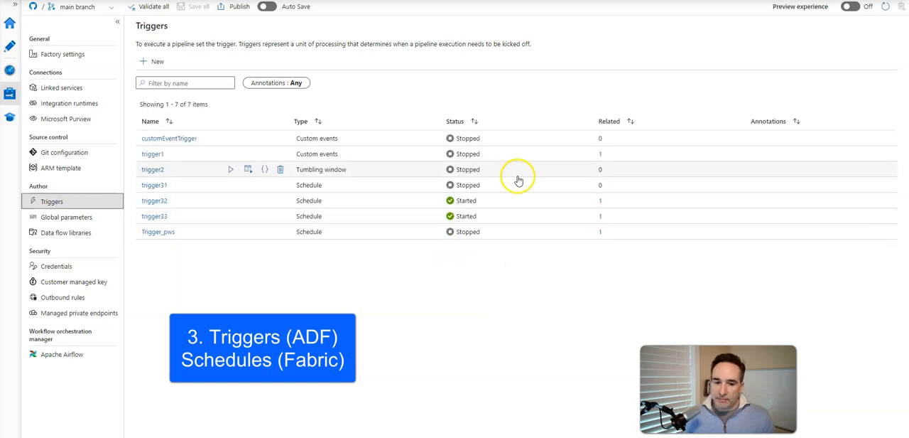
pyautogui.moveTo(447, 317)
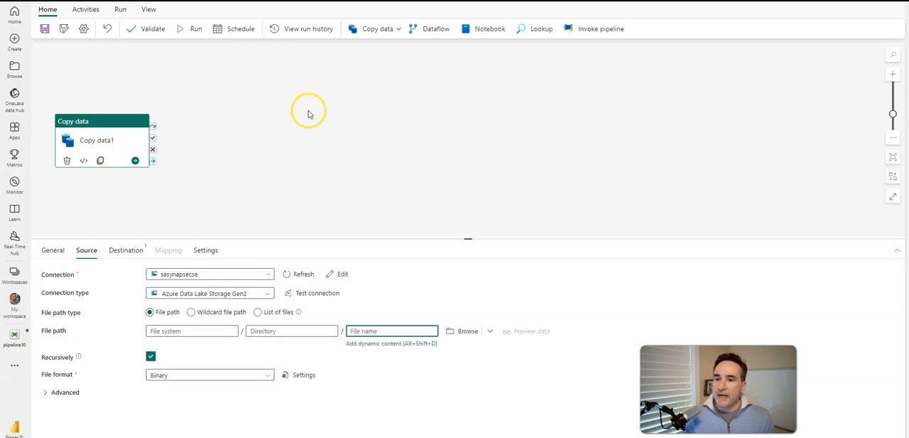
pyautogui.moveTo(244, 34)
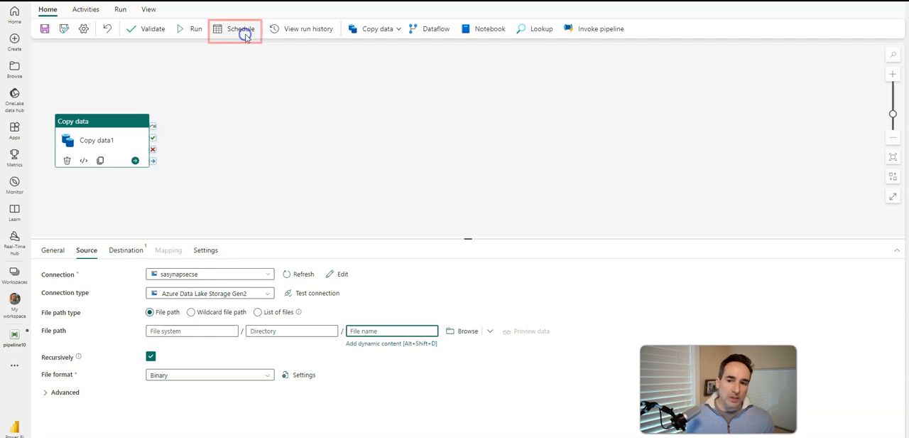
pyautogui.click(242, 29)
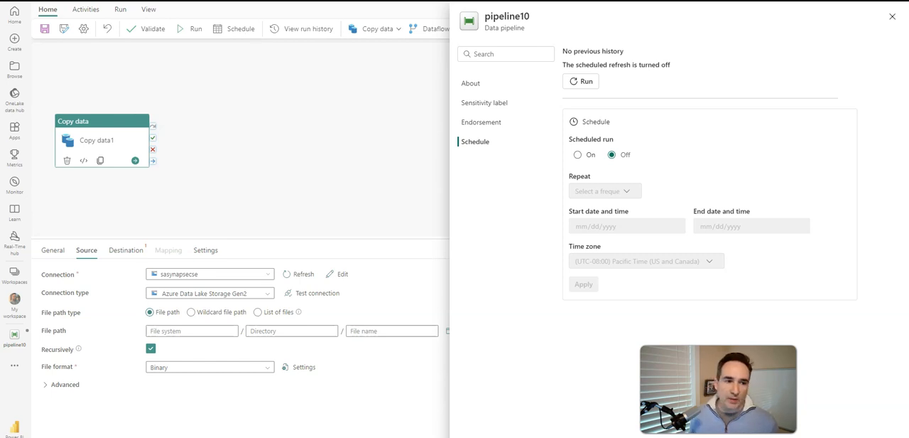
pyautogui.click(892, 17)
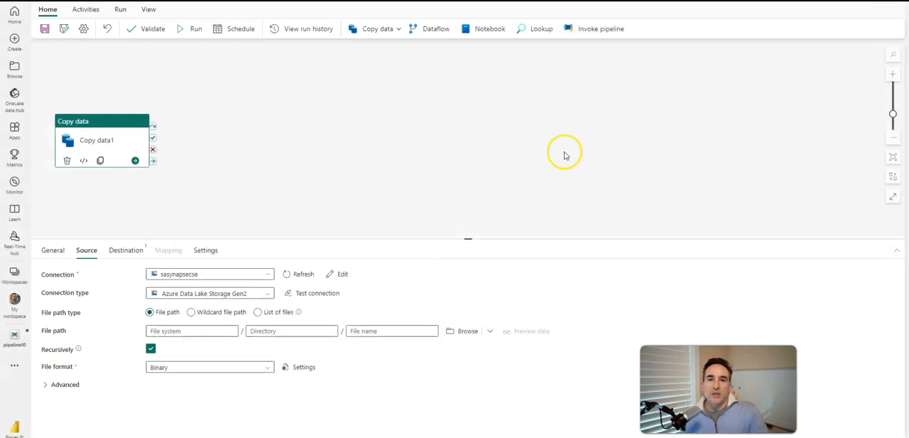
pyautogui.moveTo(577, 111)
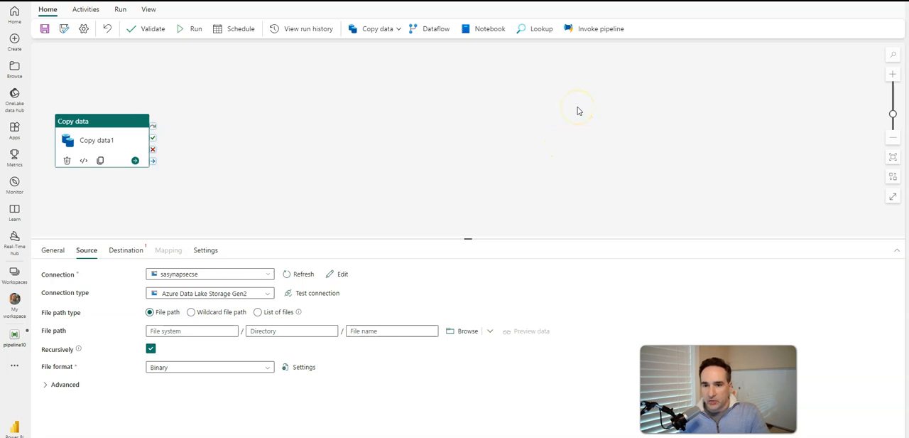
pyautogui.moveTo(376, 175)
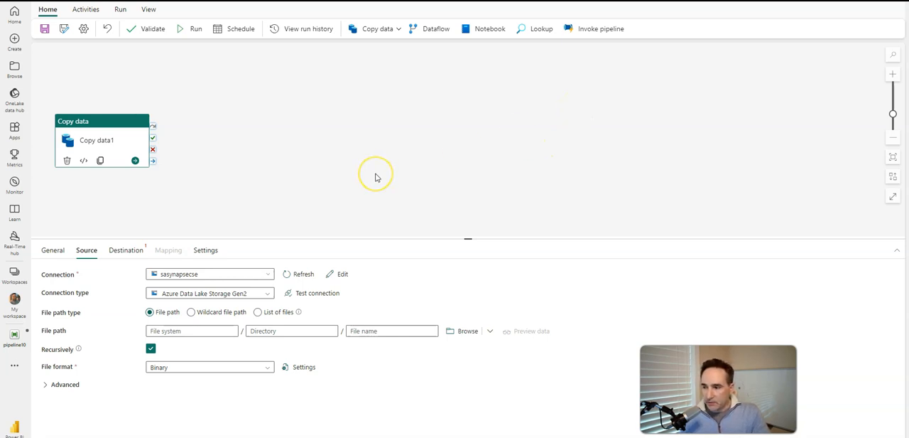
pyautogui.moveTo(296, 118)
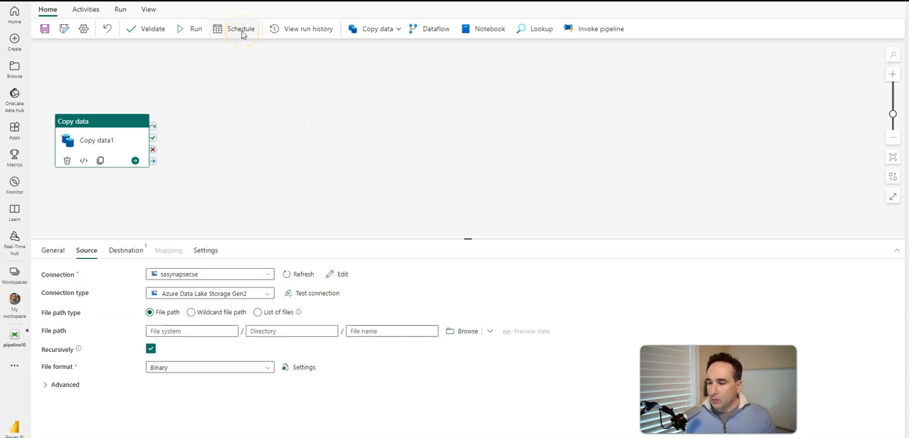
pyautogui.moveTo(529, 195)
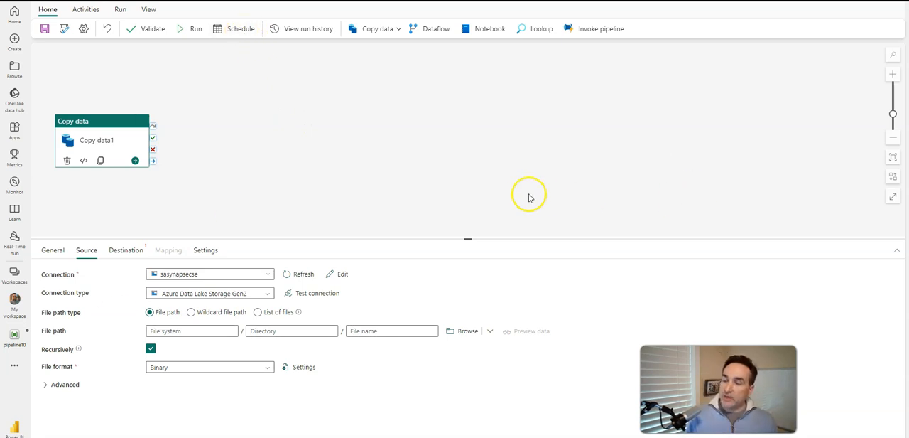
pyautogui.moveTo(531, 198)
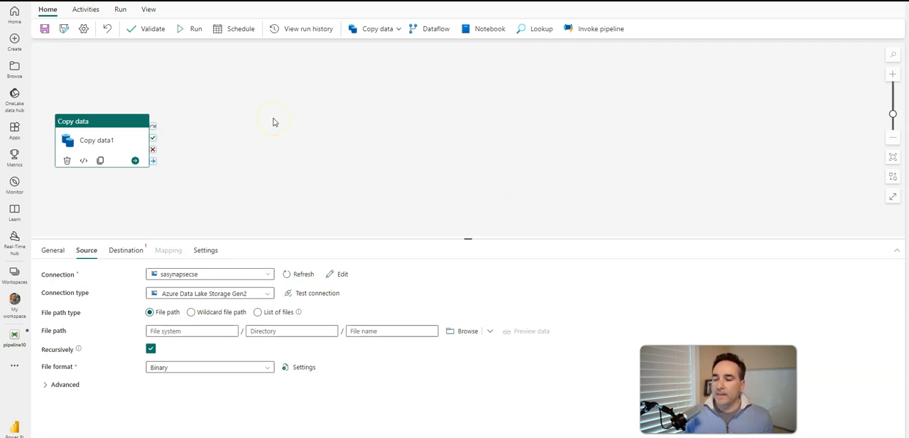
pyautogui.moveTo(135, 161)
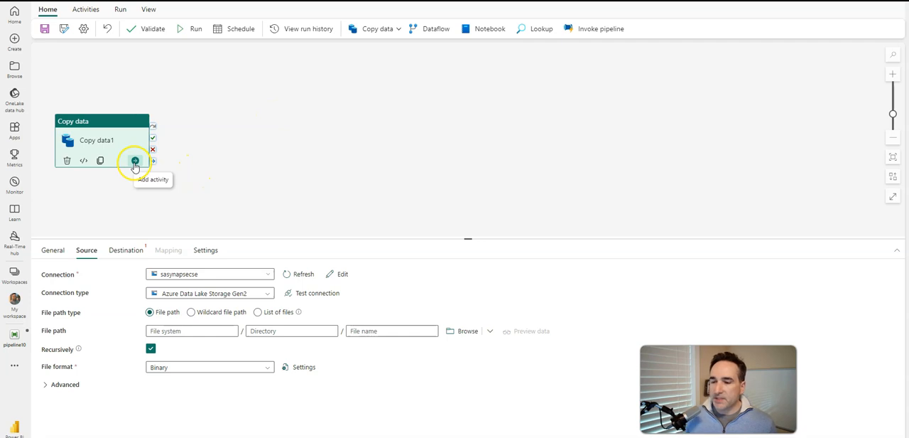
# Chain a Teams activity after Copy data1, then an Office 365 Outlook activity after Teams1
pyautogui.click(135, 161)
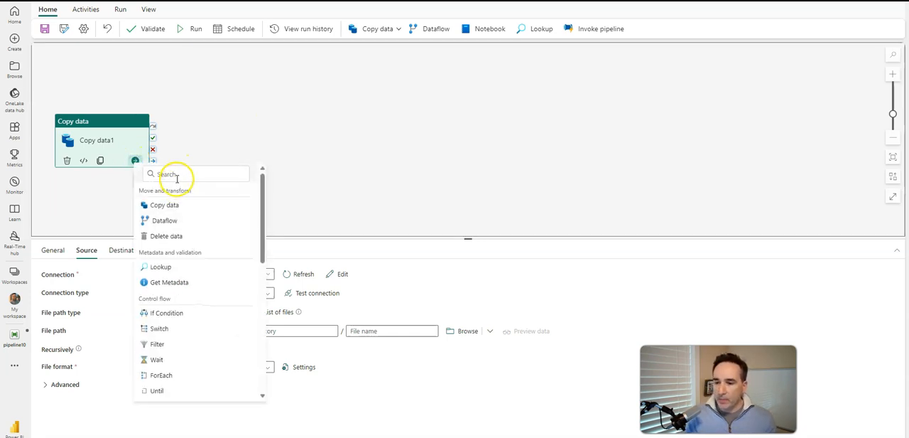
pyautogui.write('out')
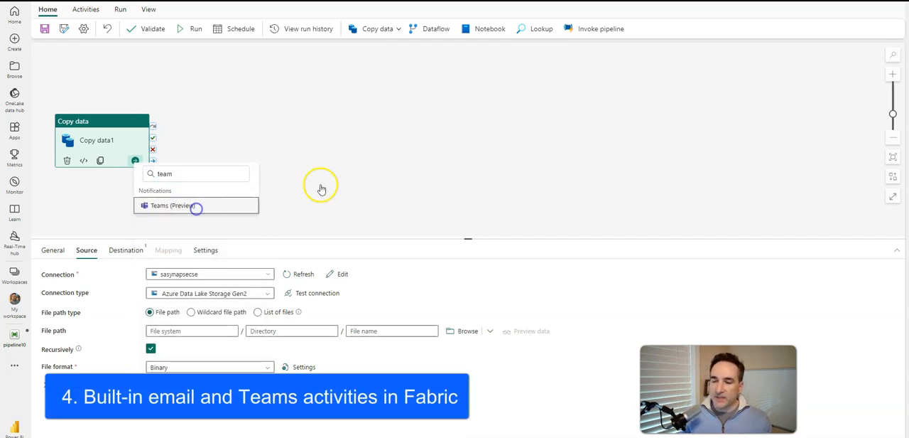
pyautogui.click(171, 204)
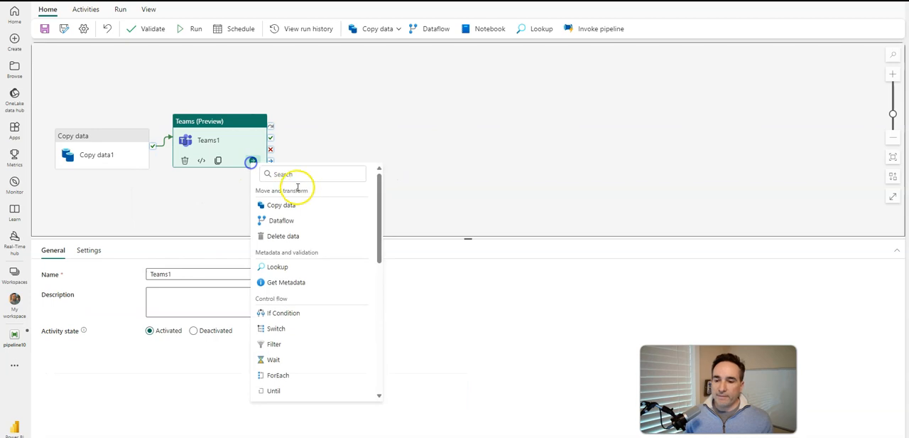
pyautogui.write('out')
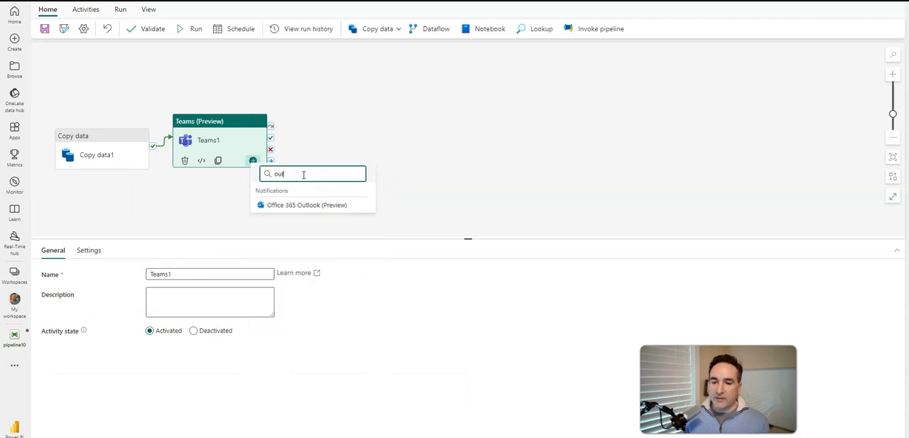
pyautogui.click(307, 205)
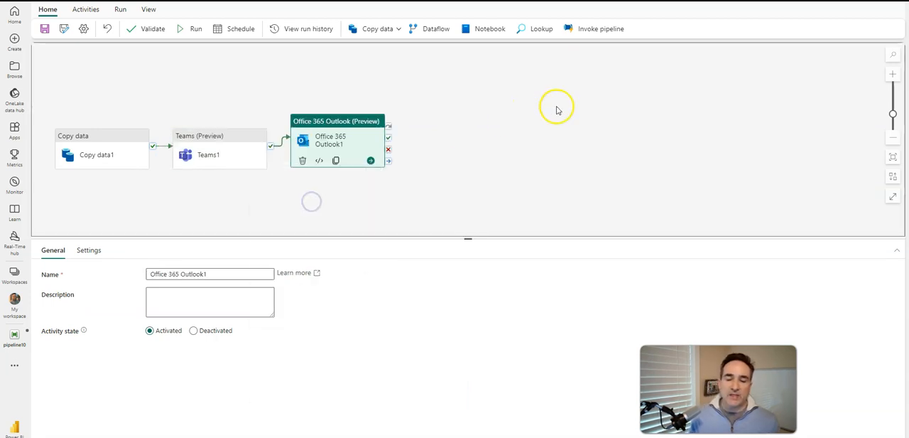
pyautogui.moveTo(588, 135)
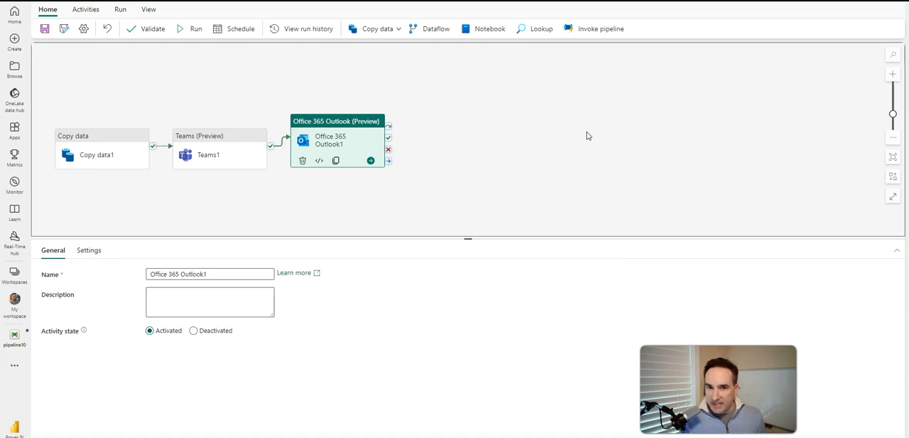
pyautogui.moveTo(425, 245)
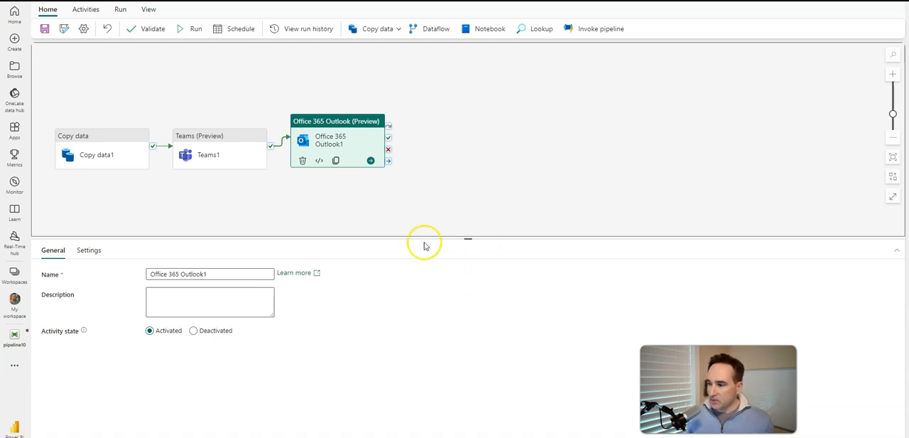
pyautogui.moveTo(563, 102)
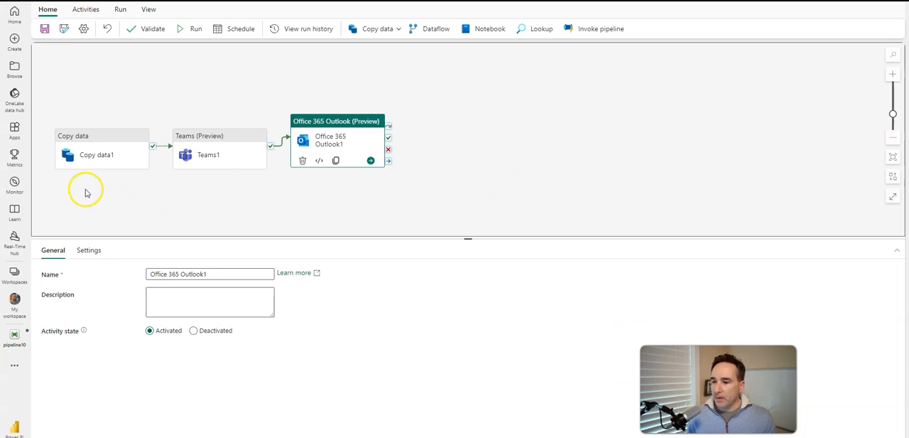
pyautogui.moveTo(14, 185)
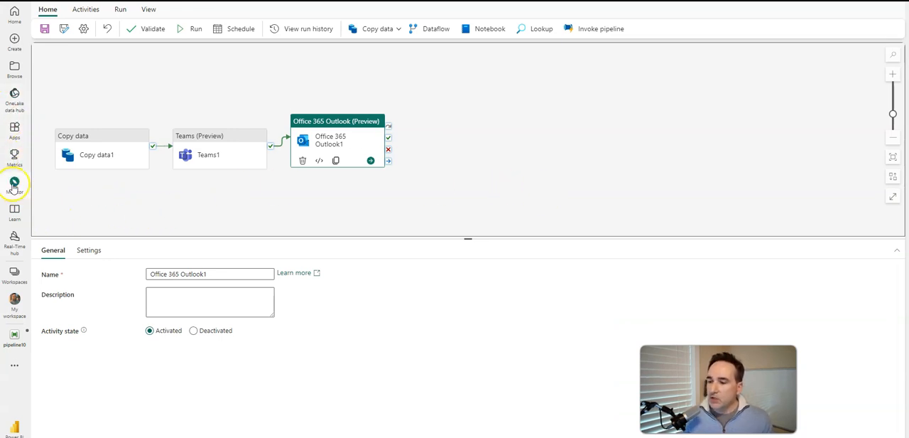
# Show the Monitor hub listing data pipeline runs across workspaces with statuses and start times
pyautogui.click(14, 185)
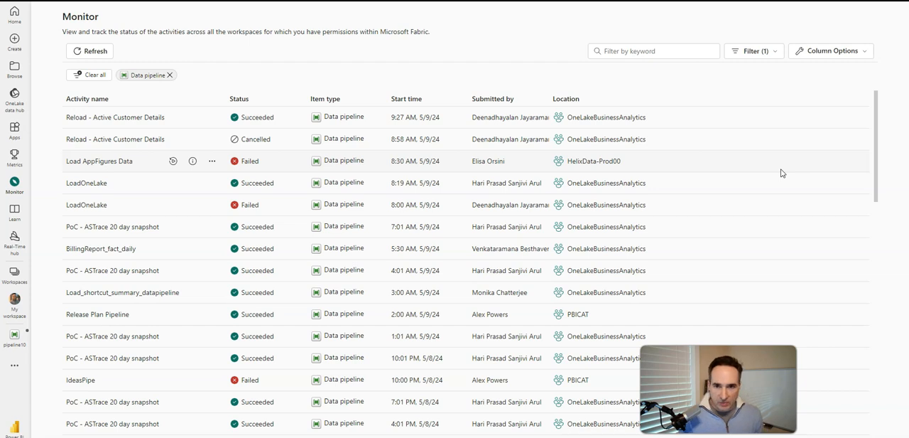
pyautogui.moveTo(14, 186)
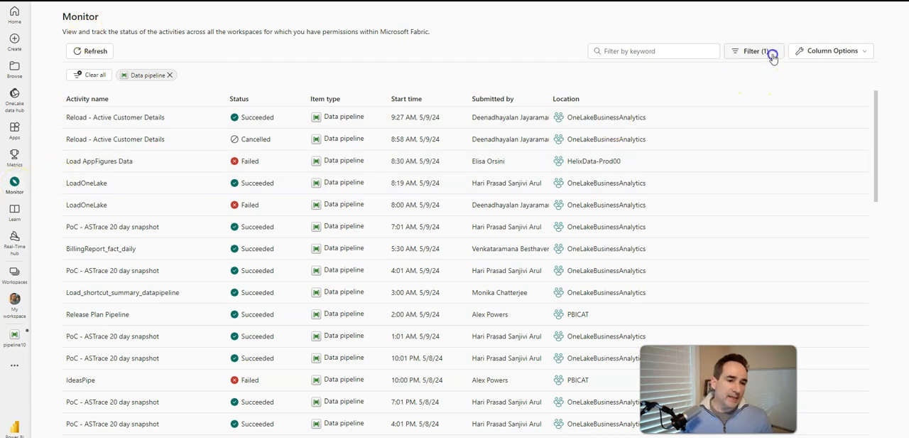
pyautogui.click(752, 51)
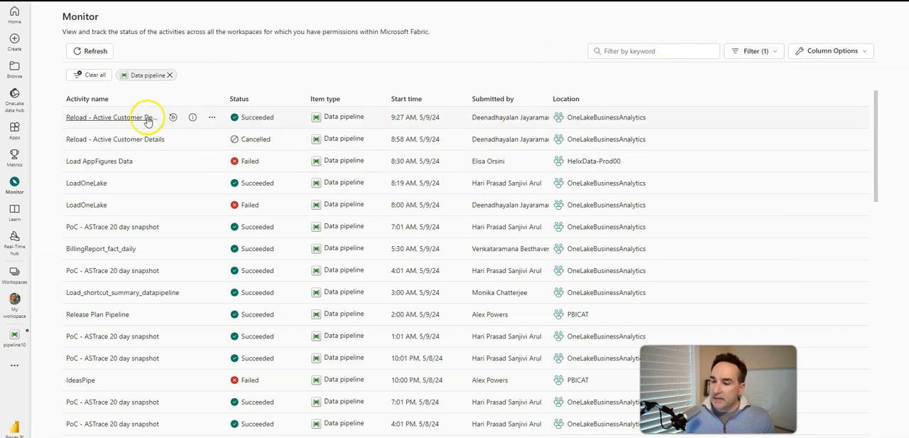
# View the Reload - Active Customer Details run's 67 activity runs and browse its Column Options
pyautogui.click(99, 116)
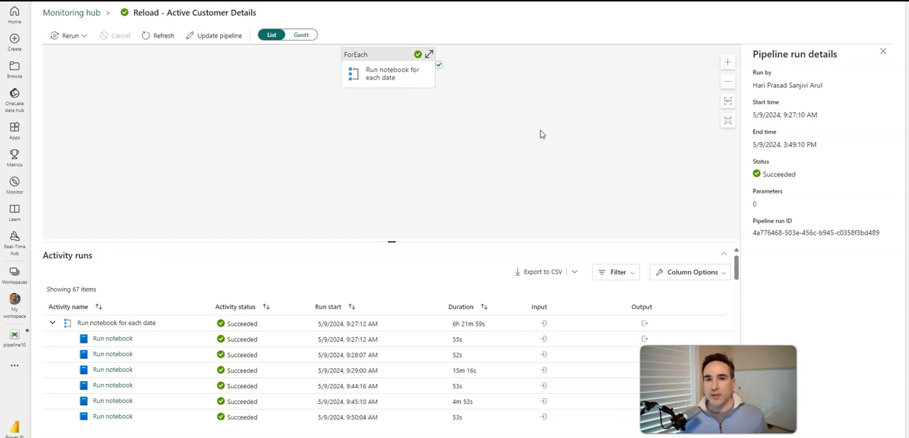
pyautogui.moveTo(625, 150)
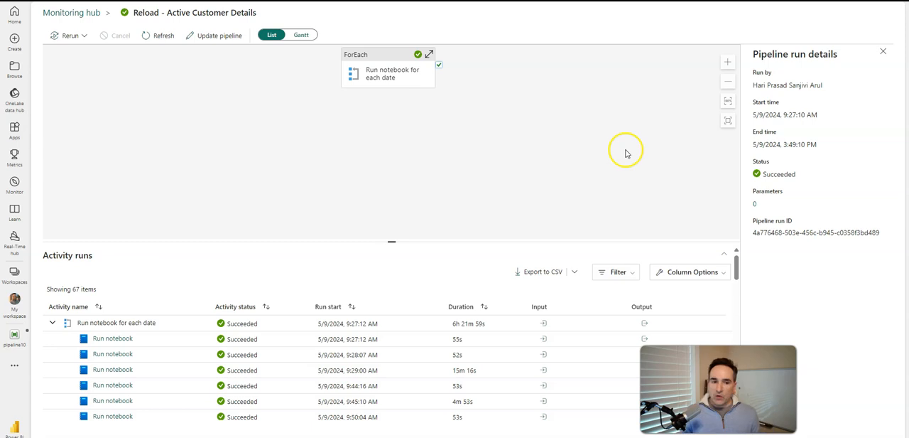
pyautogui.moveTo(625, 155)
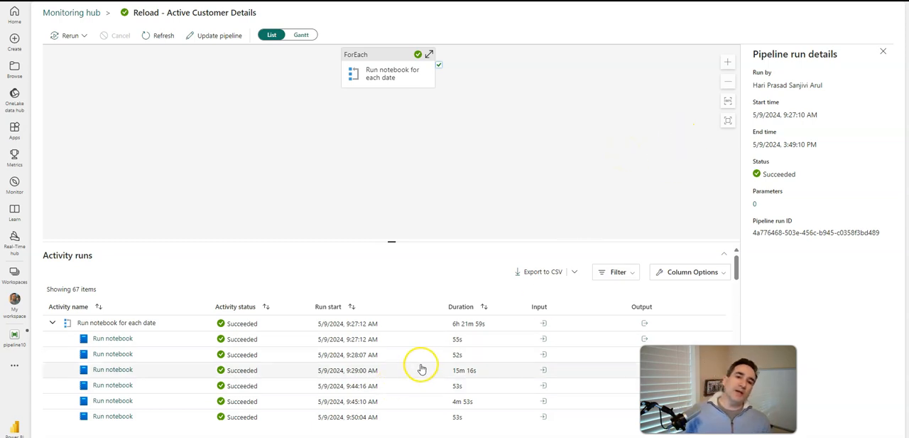
pyautogui.moveTo(455, 243)
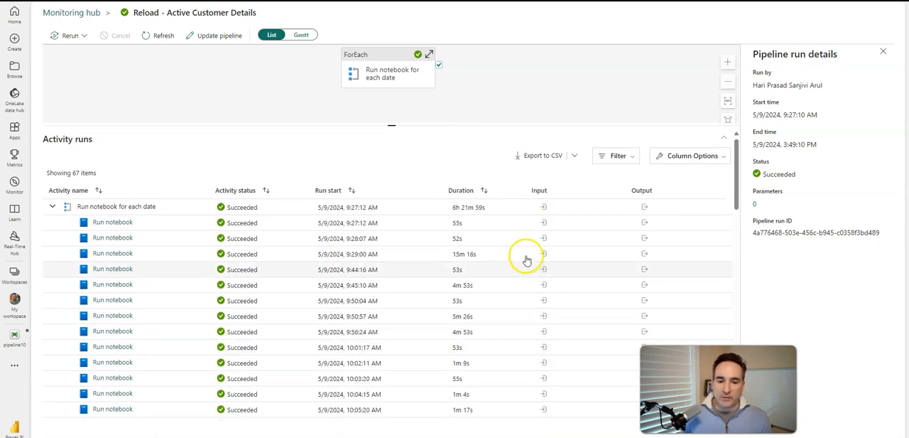
pyautogui.moveTo(543, 254)
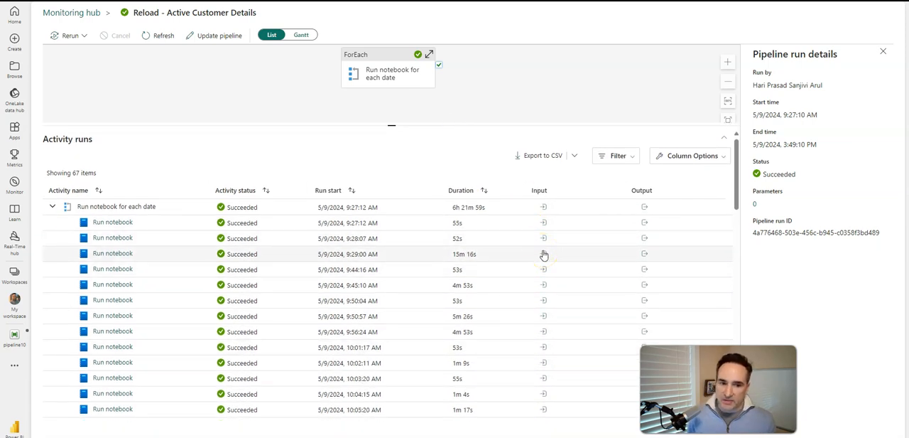
pyautogui.click(690, 154)
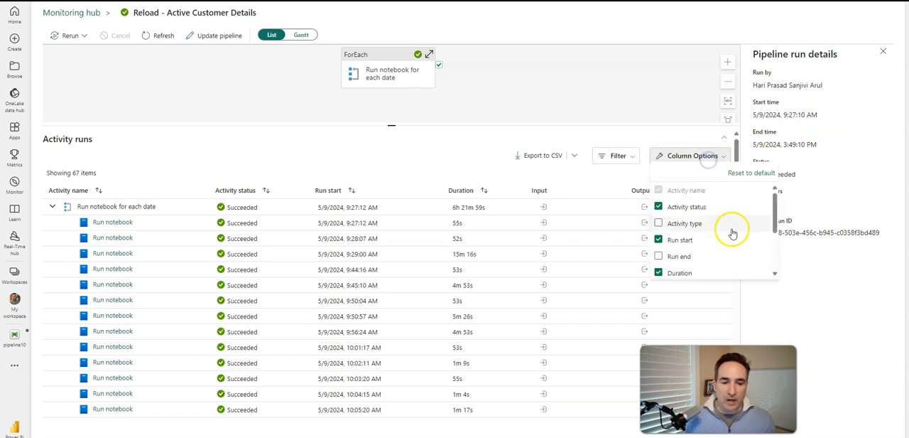
pyautogui.scroll(-3)
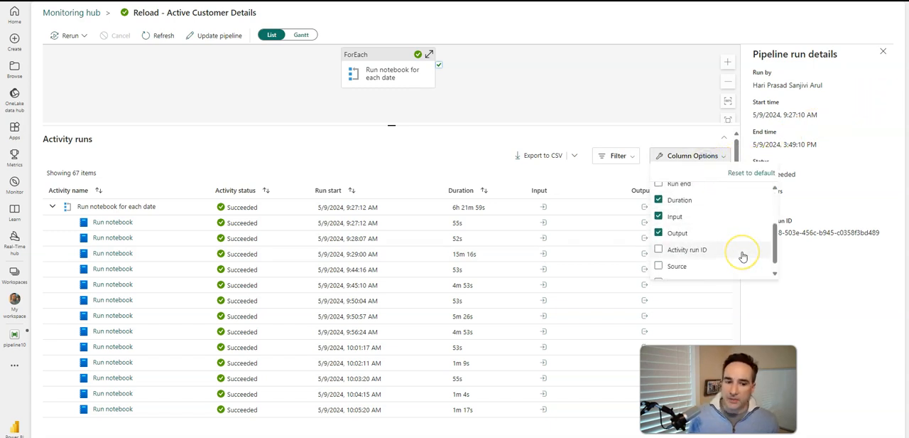
pyautogui.scroll(-3)
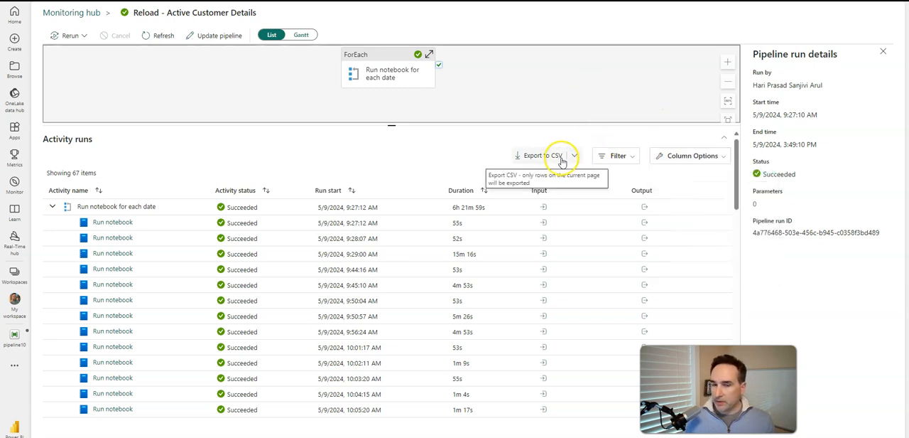
pyautogui.moveTo(557, 91)
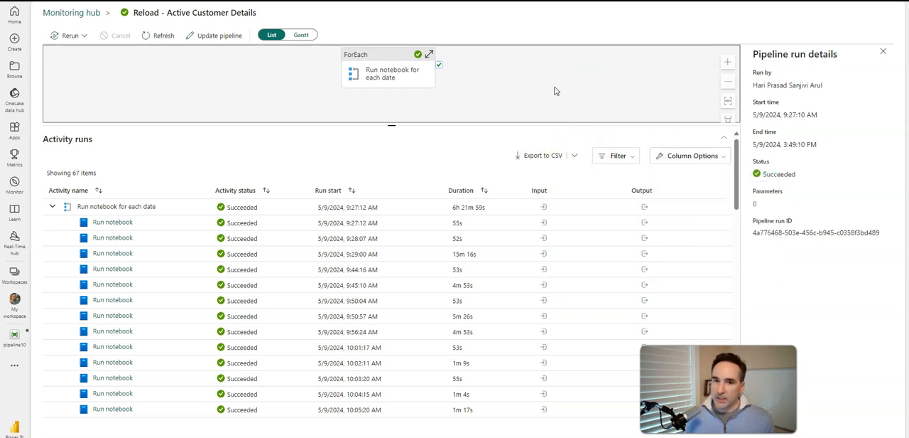
pyautogui.moveTo(562, 91)
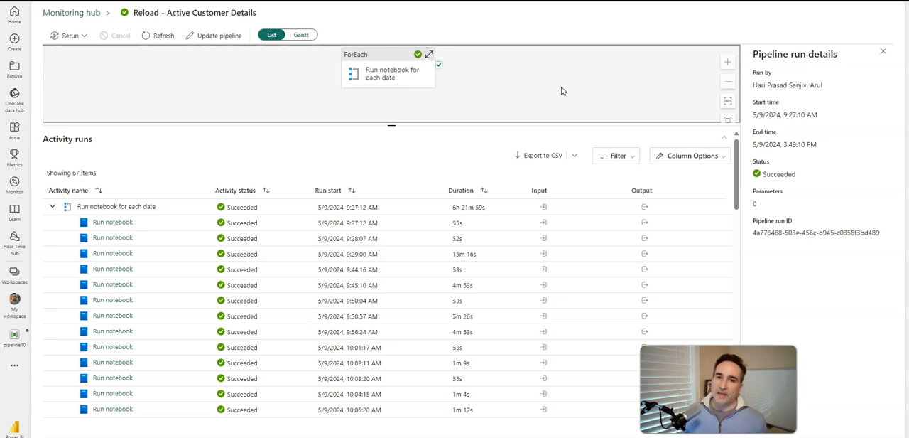
pyautogui.moveTo(517, 48)
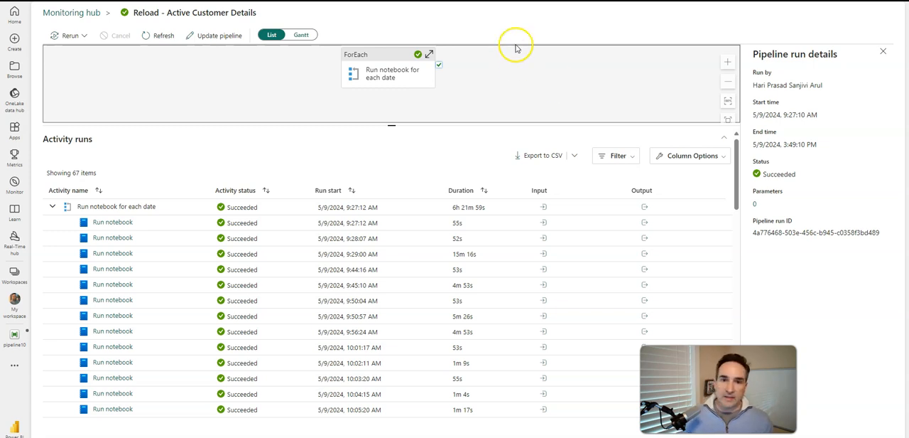